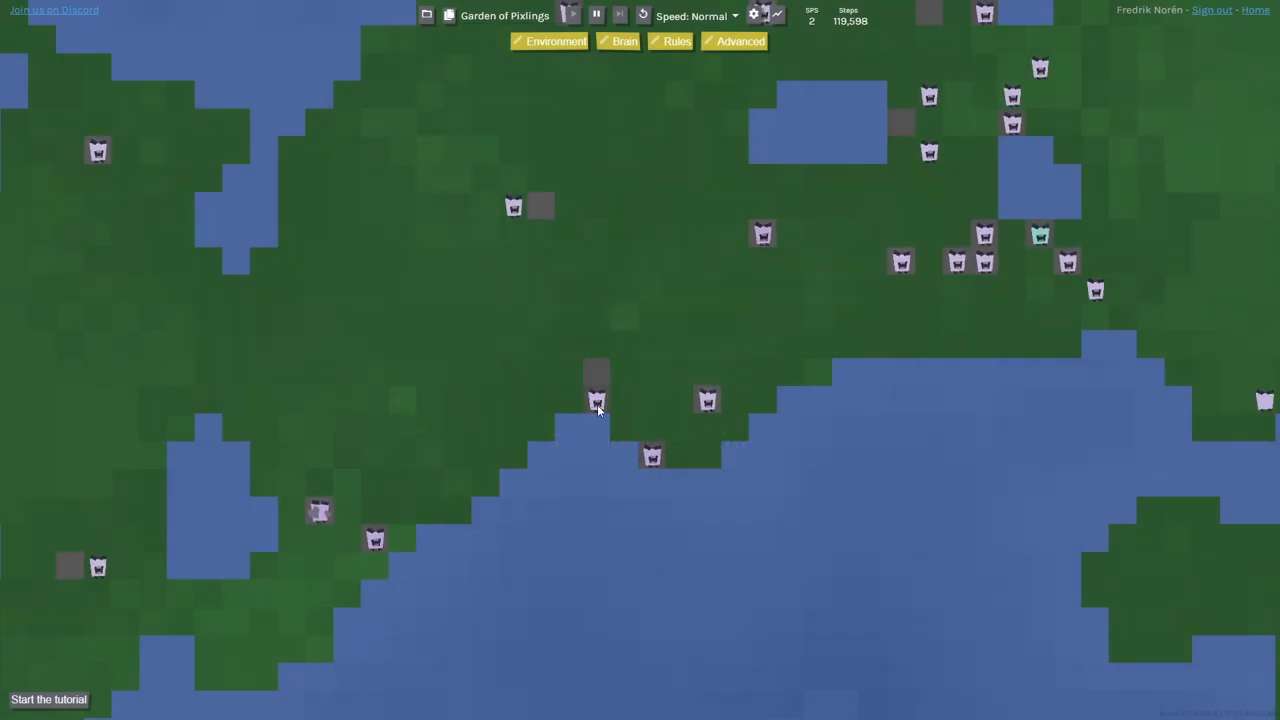
# Step: Switch the Apple Hunters simulation speed from Normal to Hyper
pyautogui.click(597, 410)
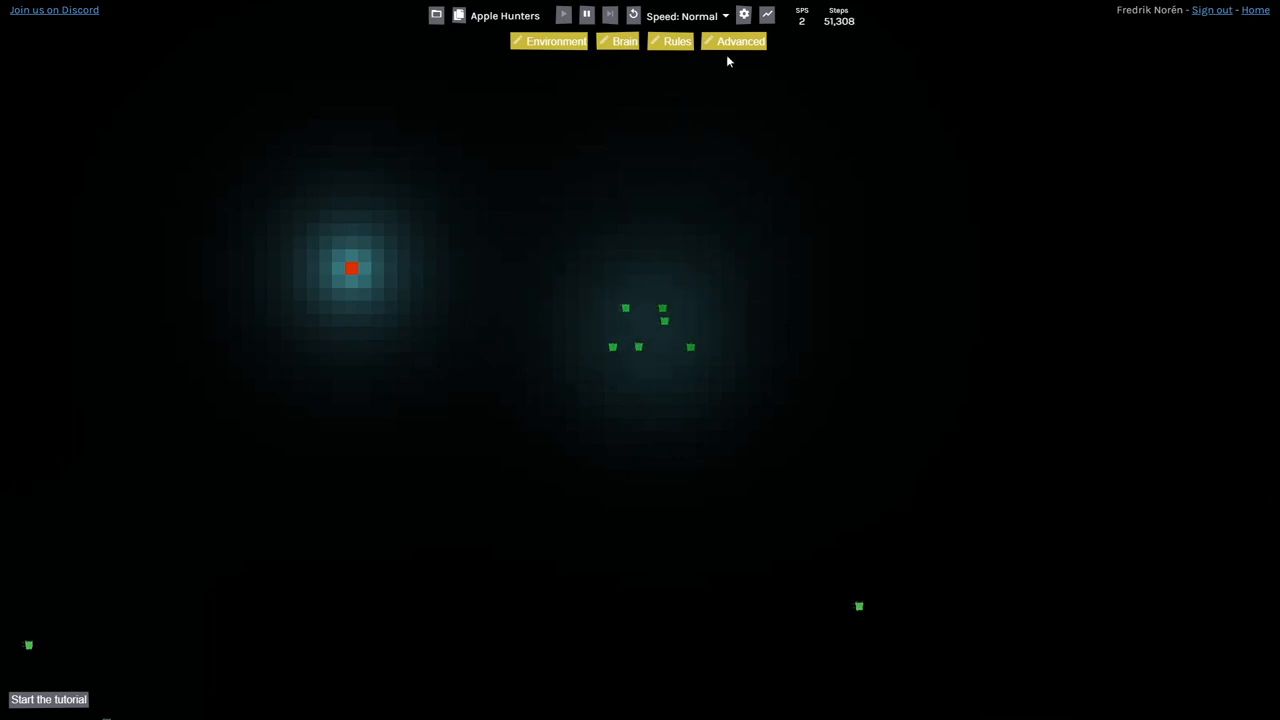
pyautogui.click(688, 16)
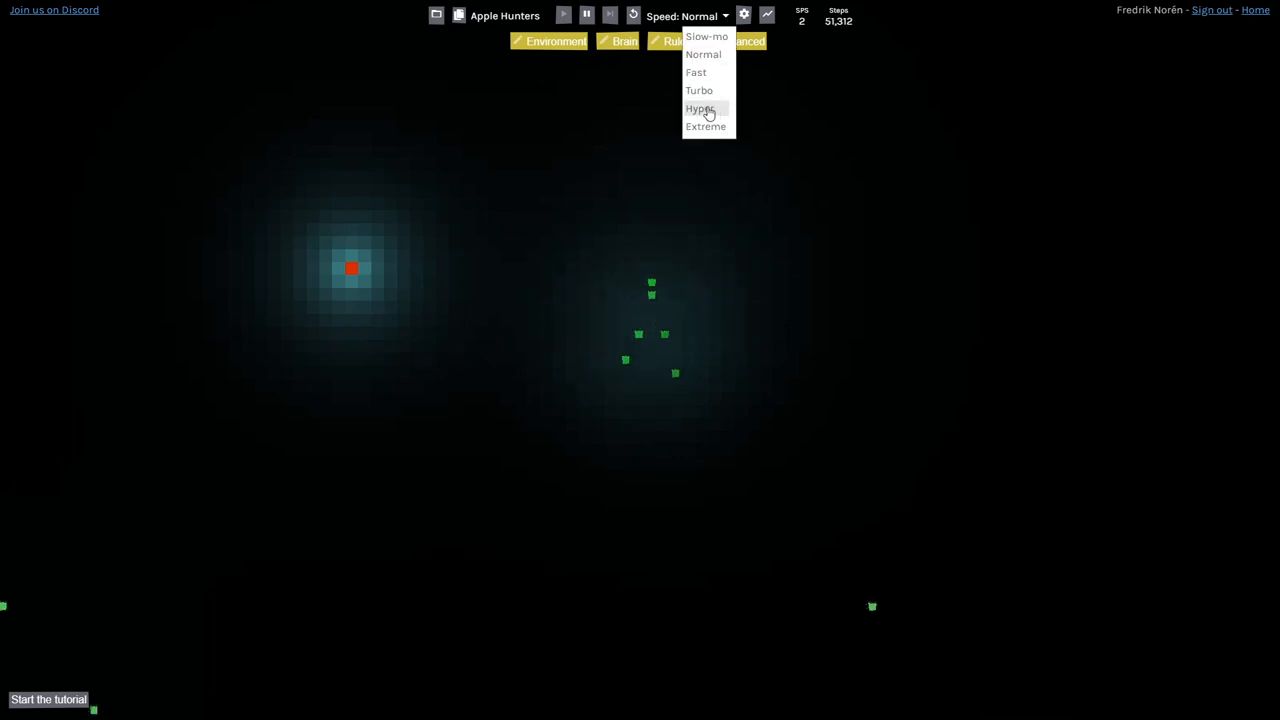
pyautogui.click(698, 108)
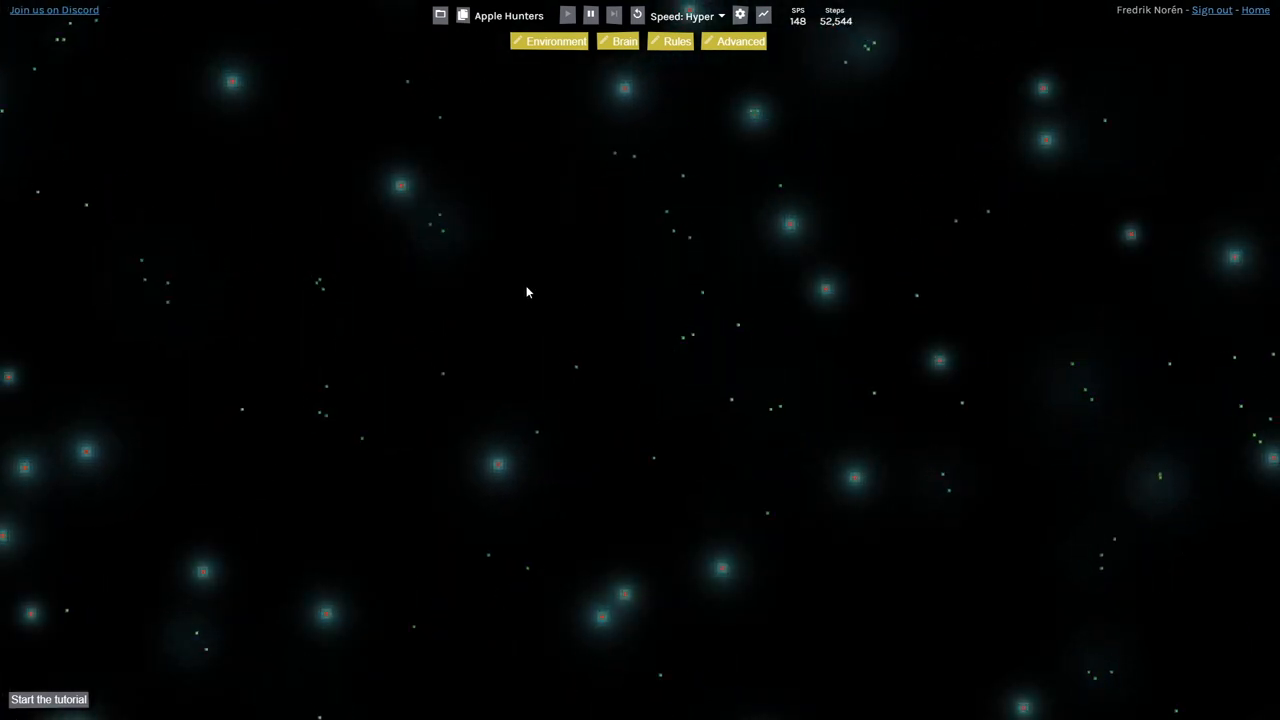
pyautogui.moveTo(534, 285)
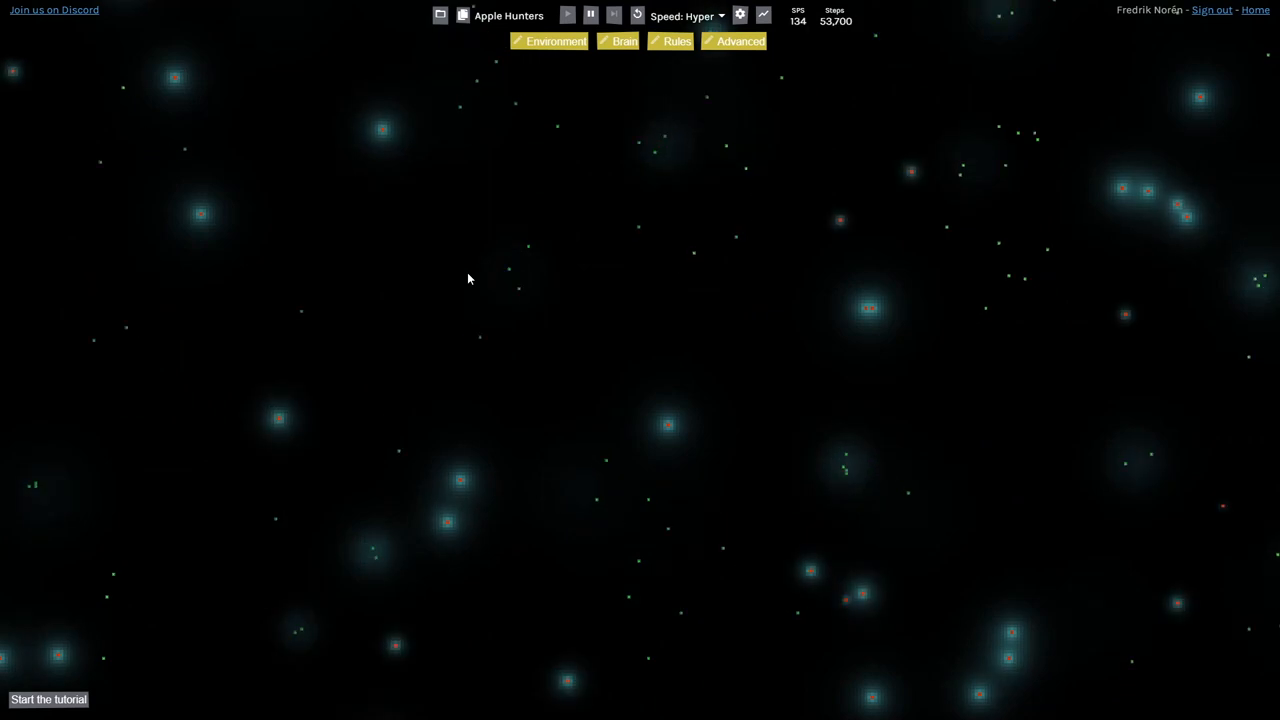
pyautogui.moveTo(545, 233)
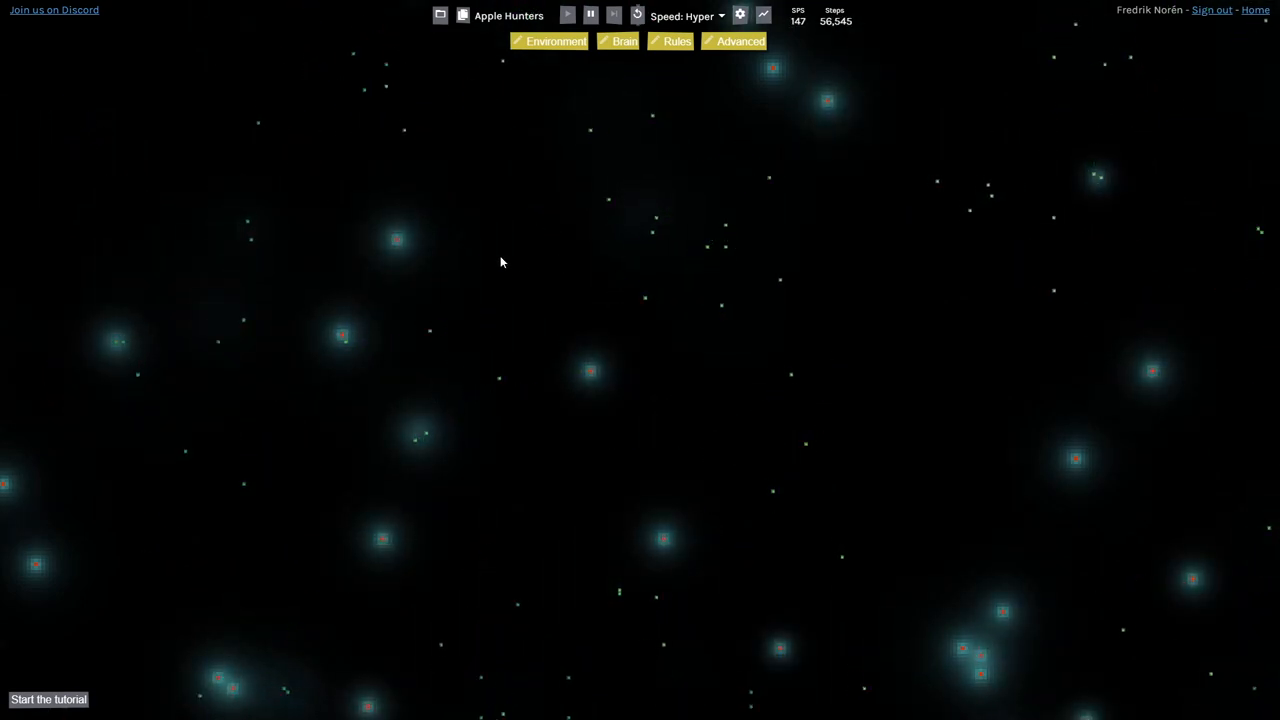
pyautogui.moveTo(557, 257)
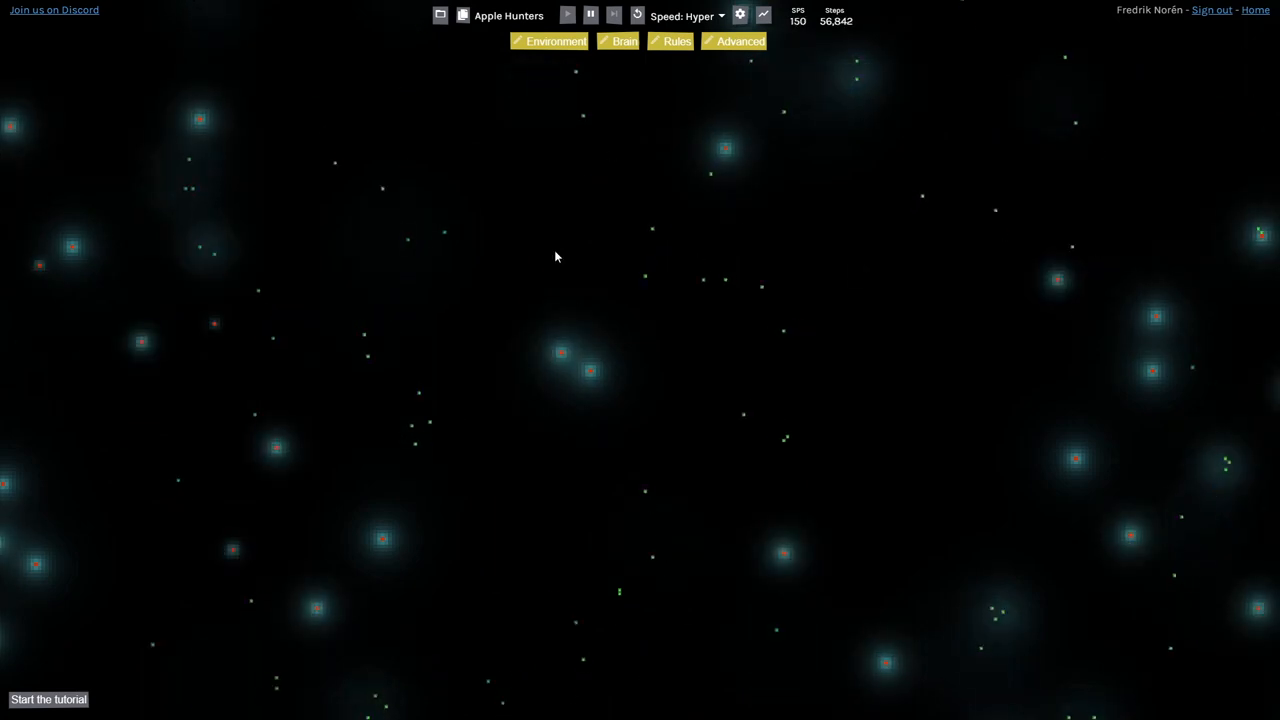
# Step: Open Edit World's rules and view the Walk, Reproduce and Age rules in turn
pyautogui.click(675, 41)
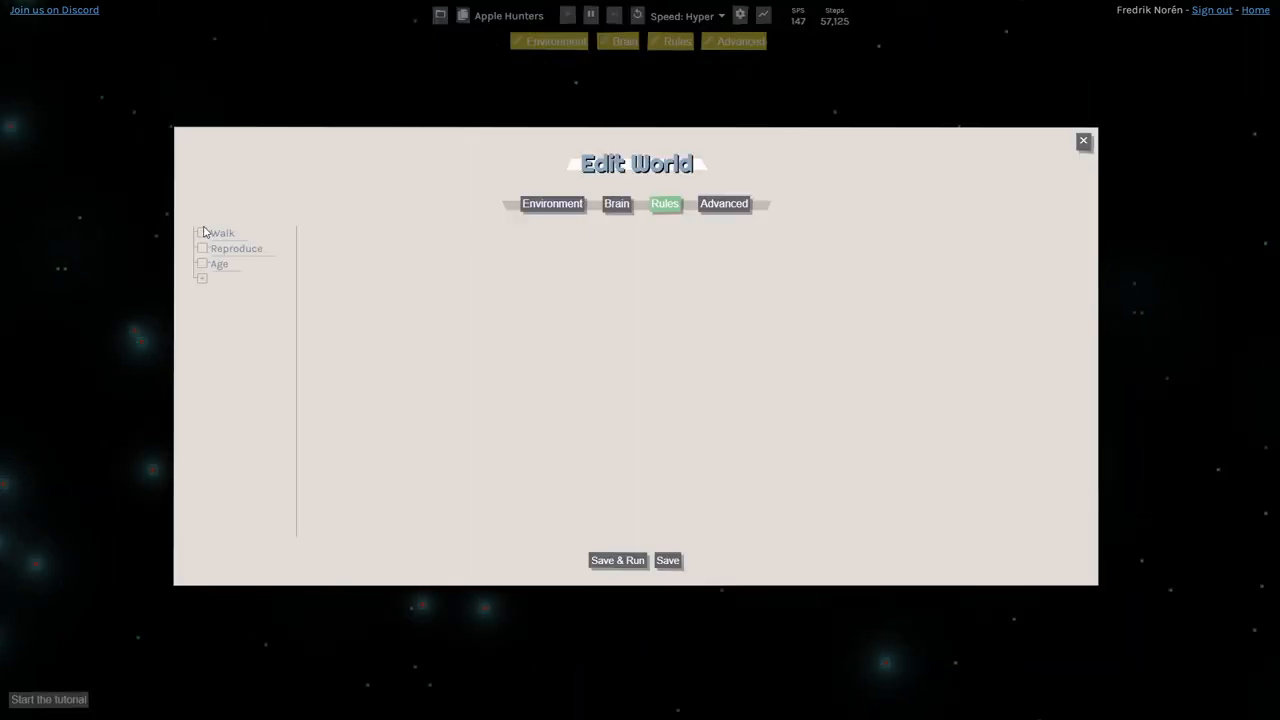
pyautogui.click(219, 233)
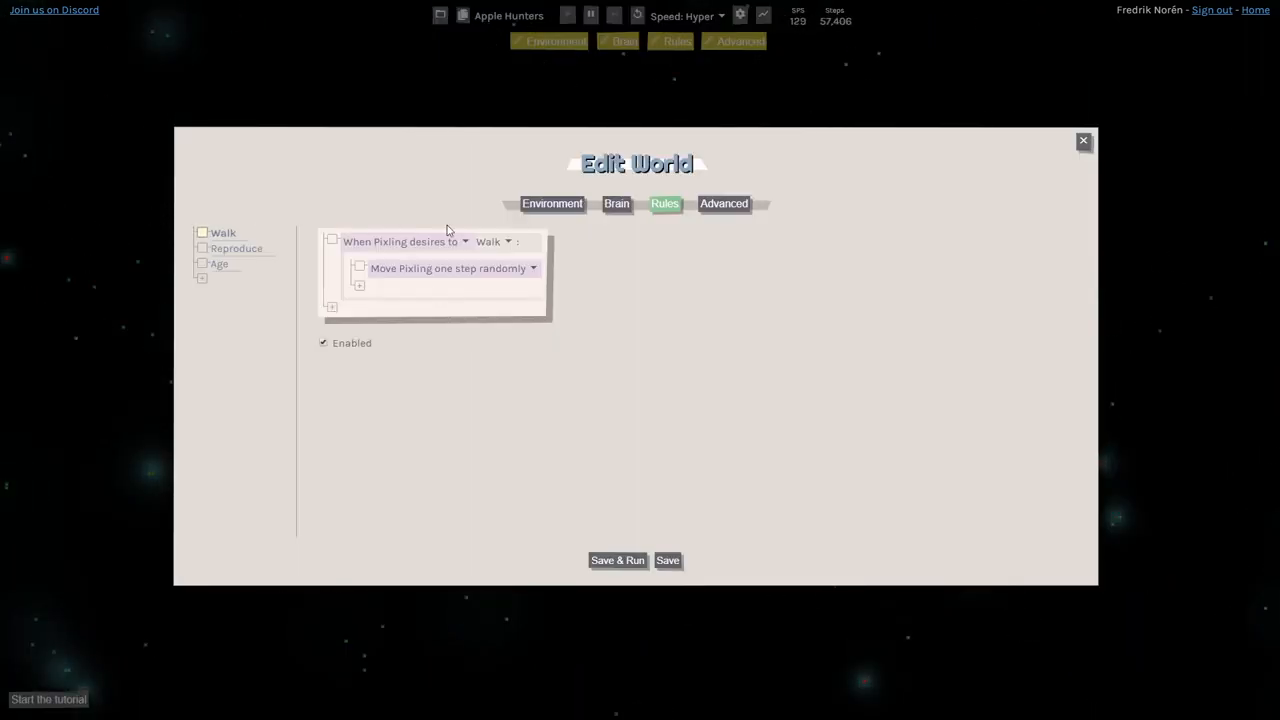
pyautogui.click(236, 248)
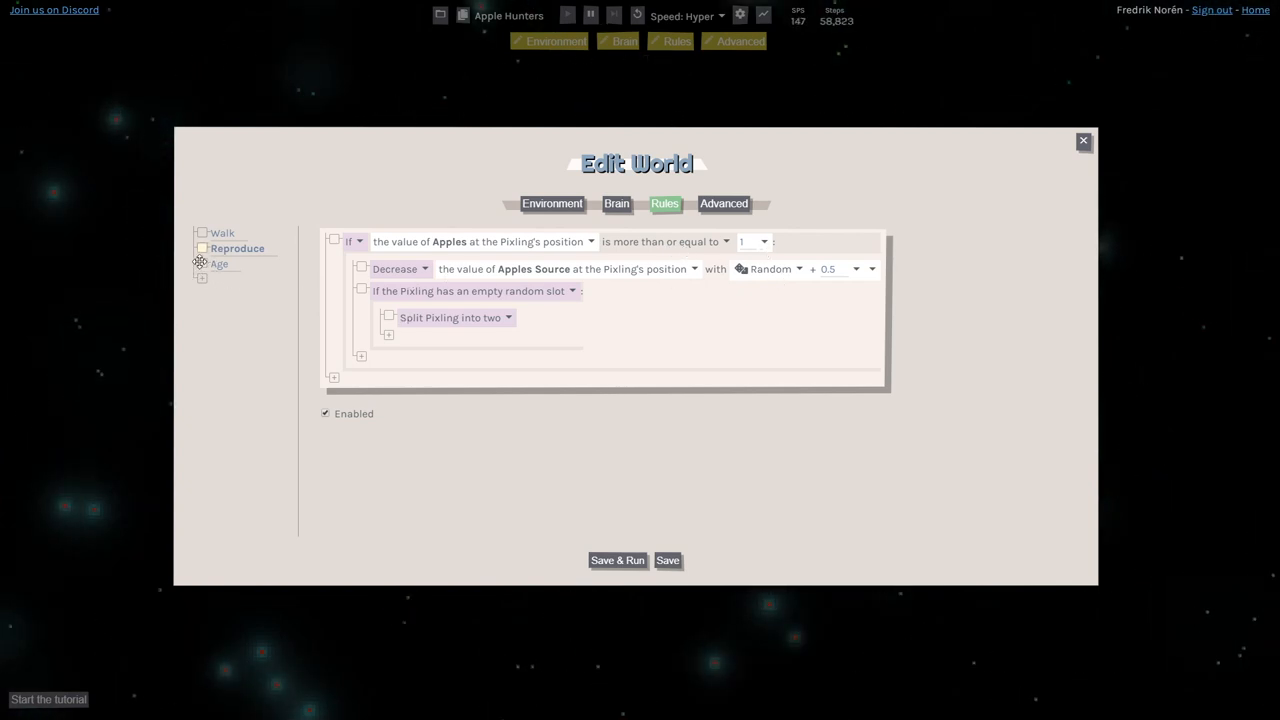
pyautogui.click(218, 263)
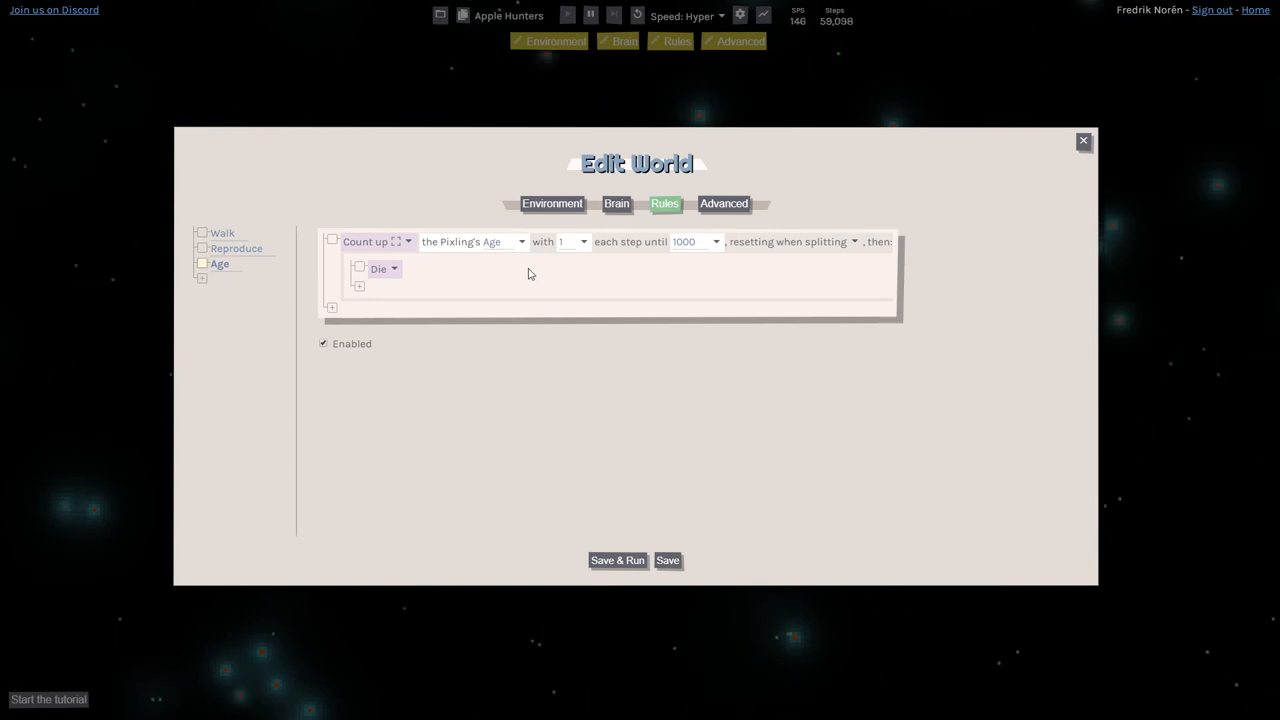
pyautogui.click(1083, 140)
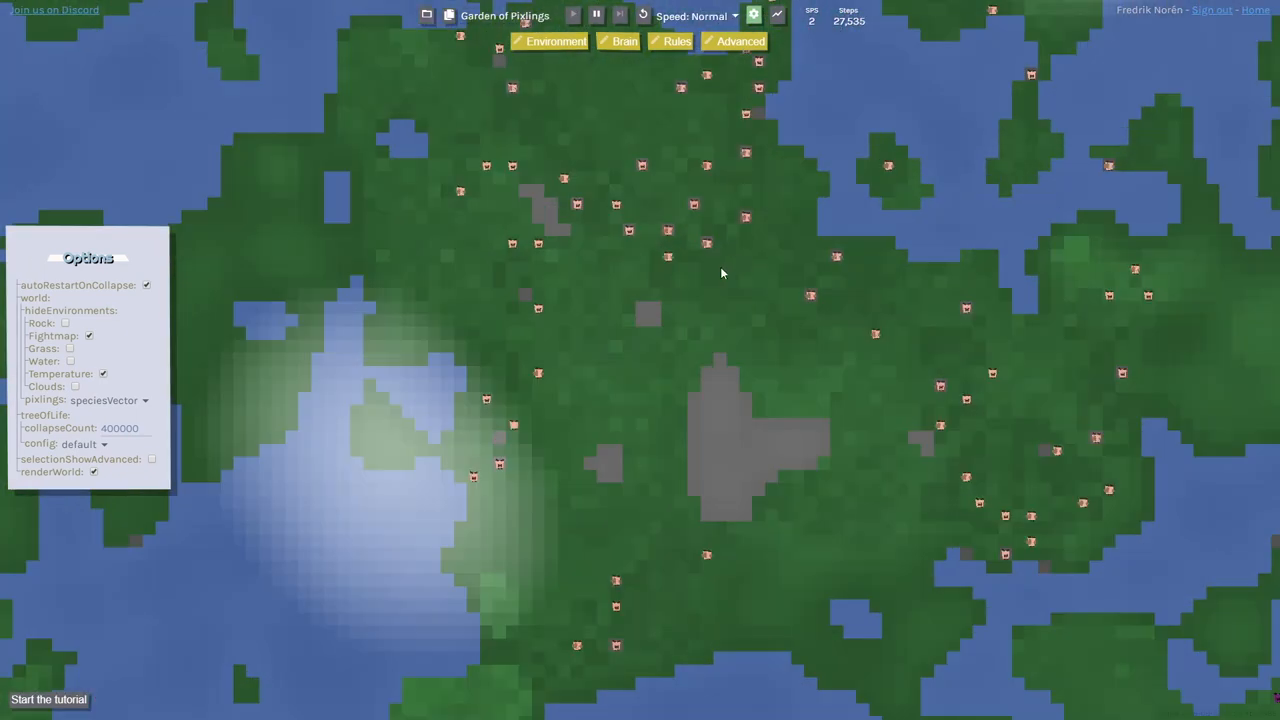
pyautogui.moveTo(646, 278)
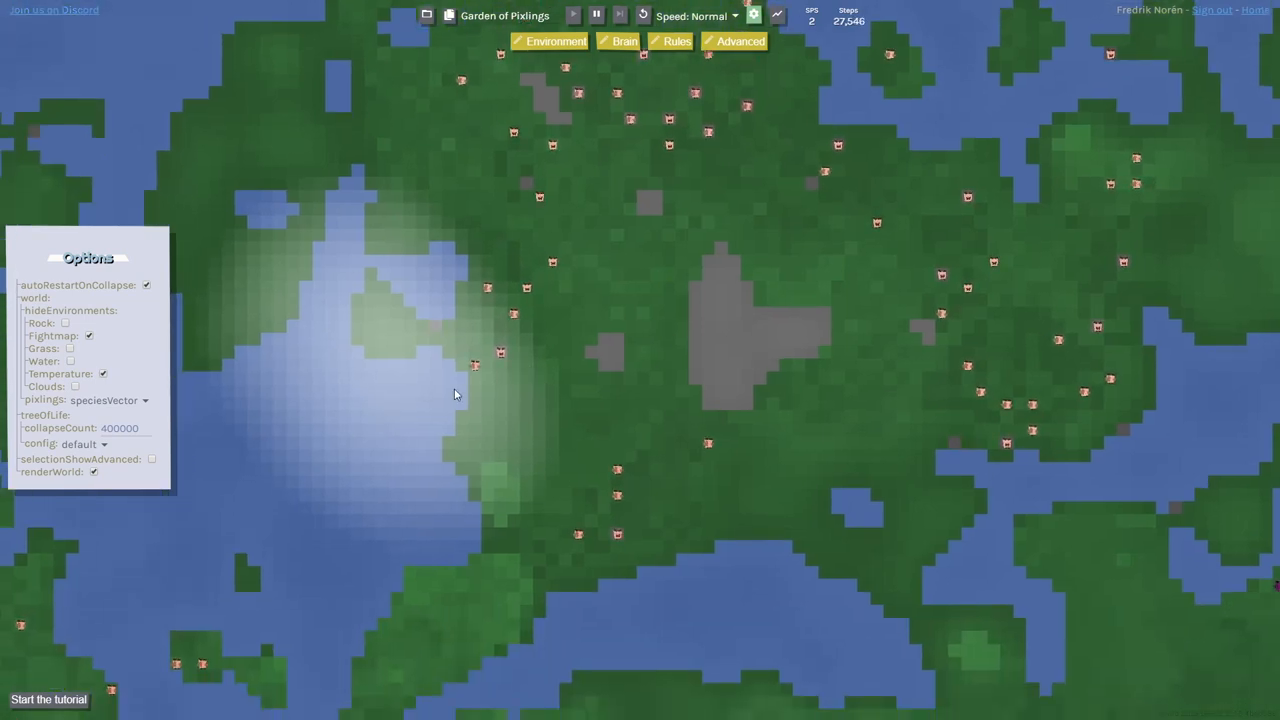
# Step: Pick a different simulation speed from the Speed dropdown
pyautogui.click(697, 16)
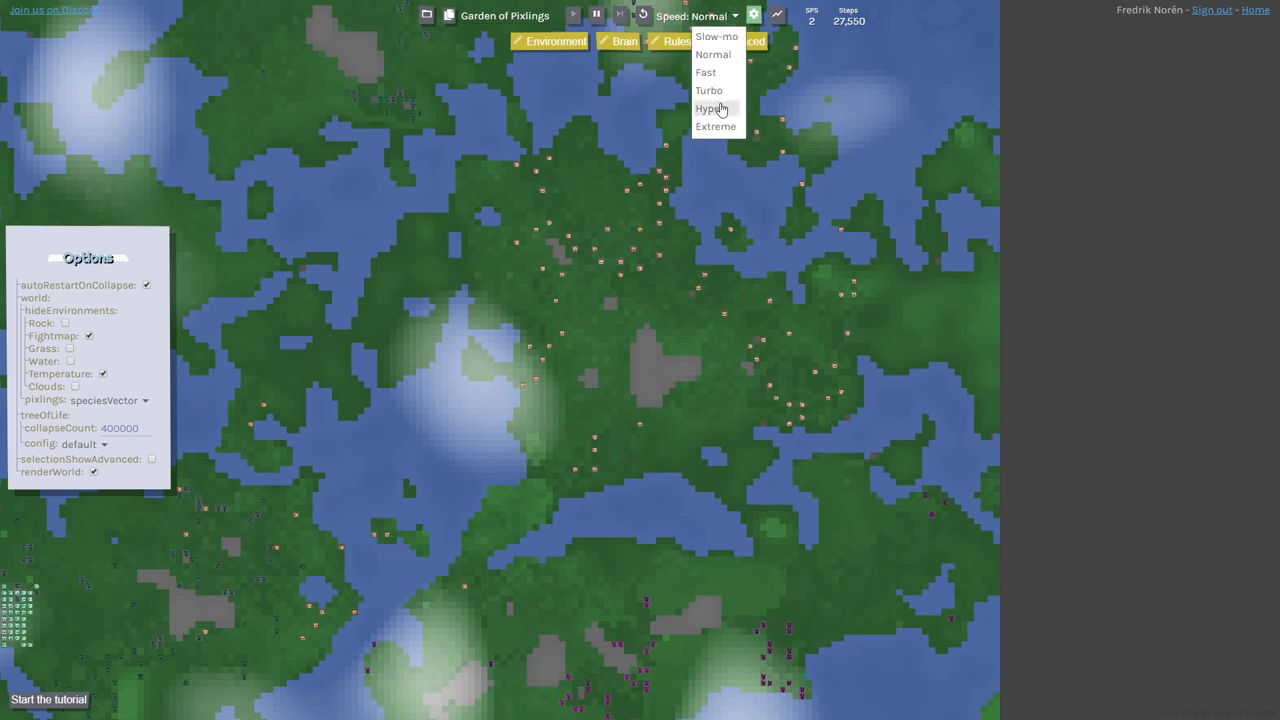
pyautogui.click(714, 109)
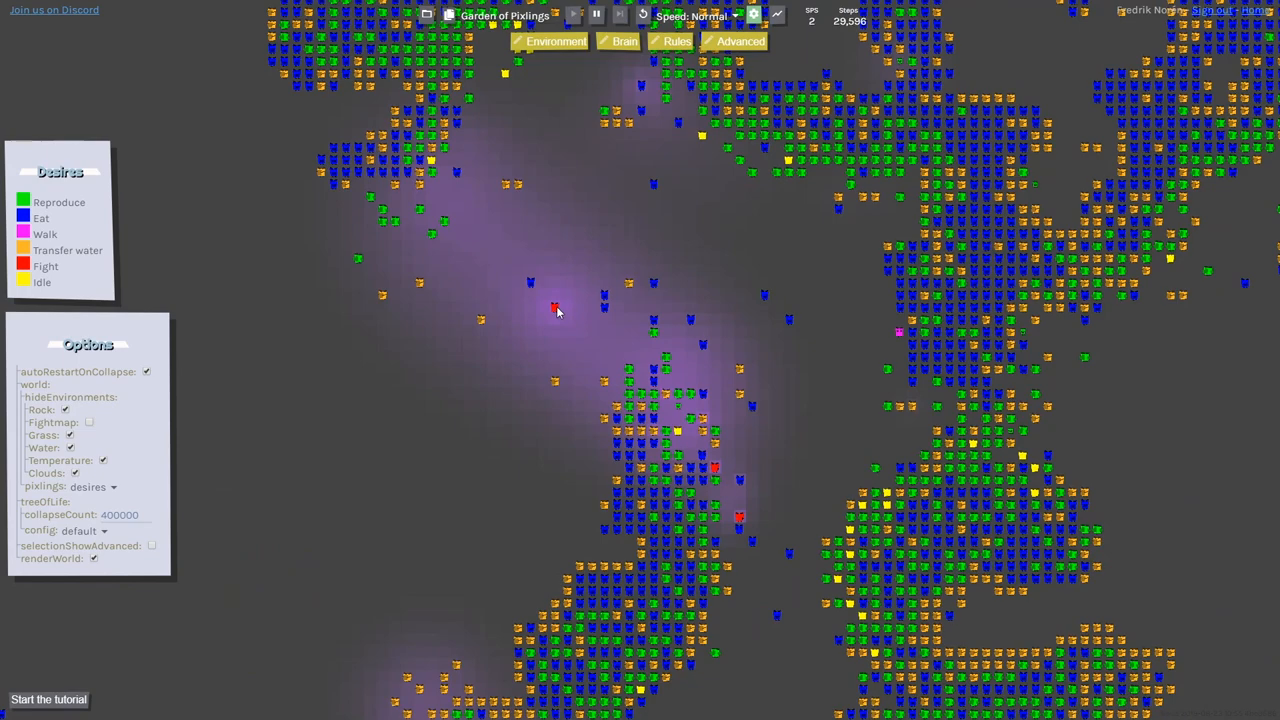
# Step: Inspect a red fighting pixling's details, close them, and switch to Hyper speed
pyautogui.click(553, 305)
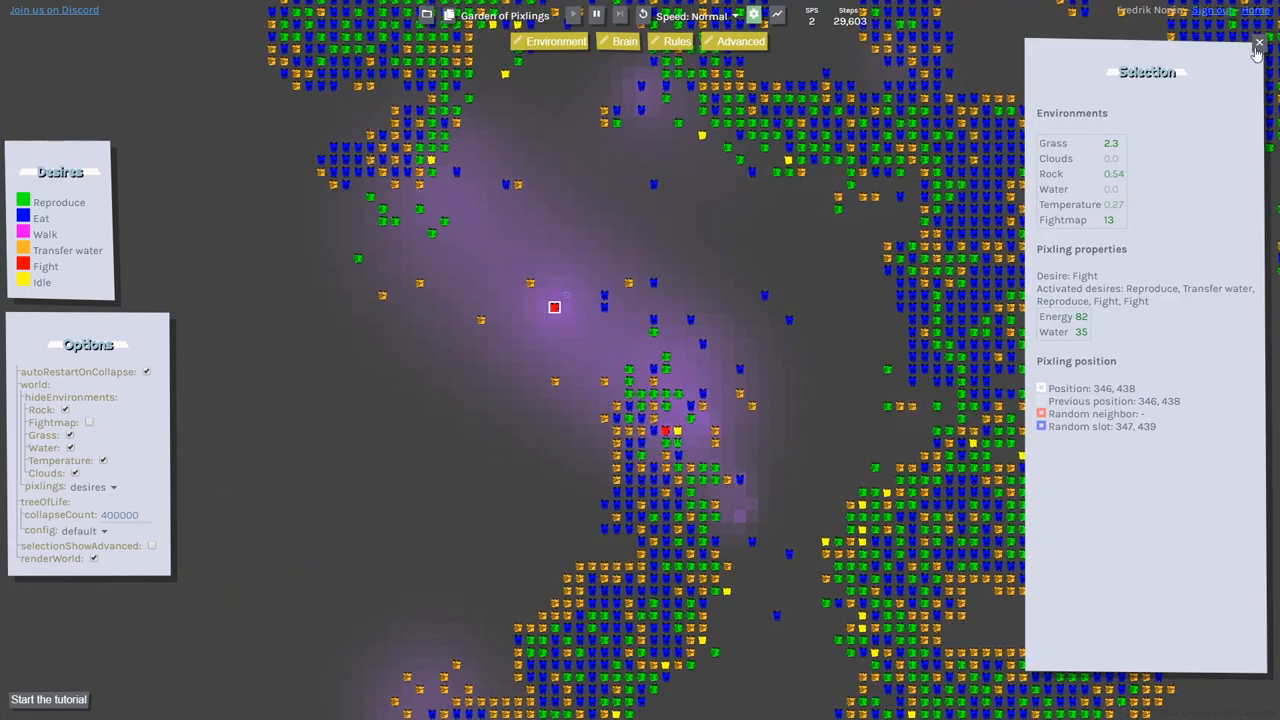
pyautogui.click(1256, 48)
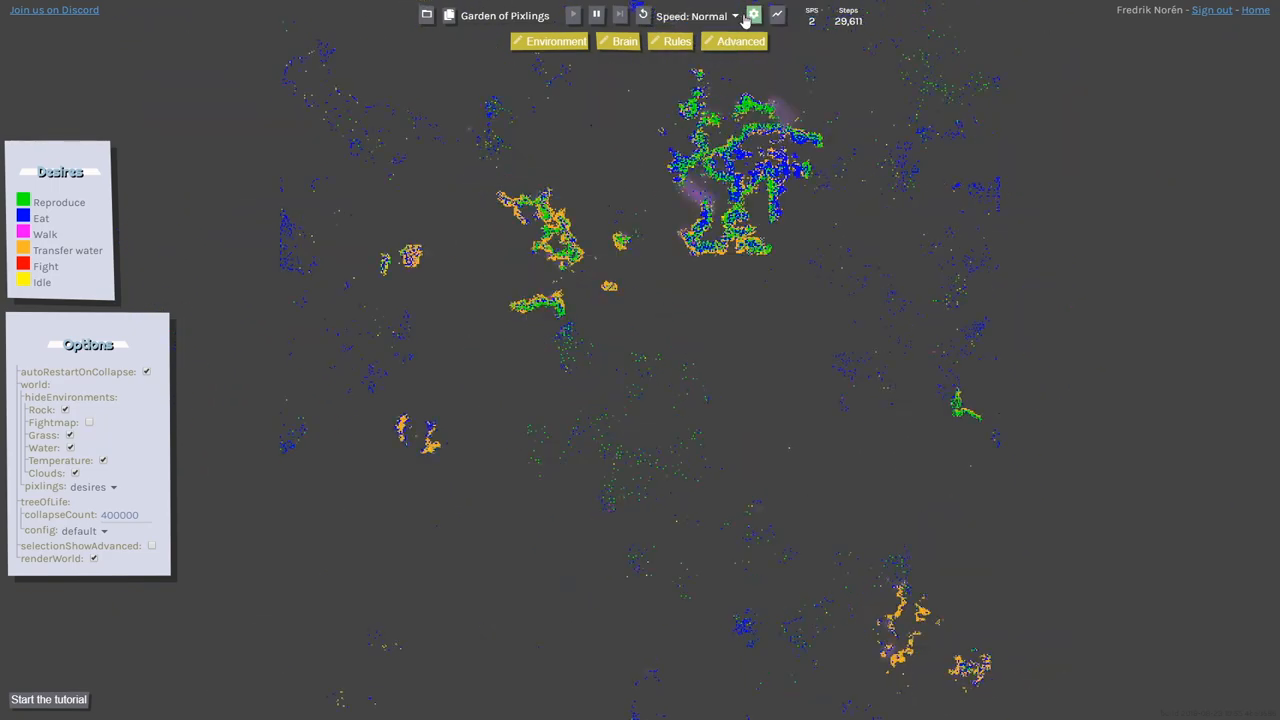
pyautogui.click(758, 16)
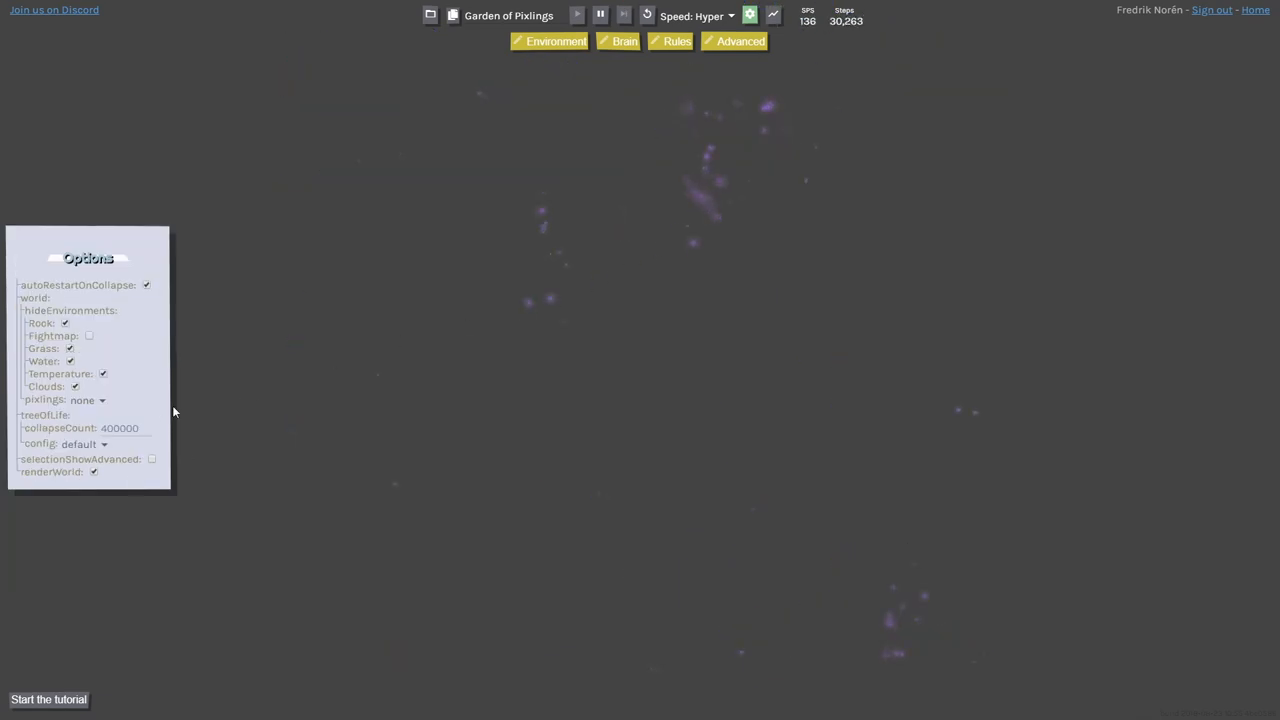
# Step: Colour pixlings by speciesVector, show the temperature layer, and bring up Edit World's environment settings
pyautogui.click(90, 400)
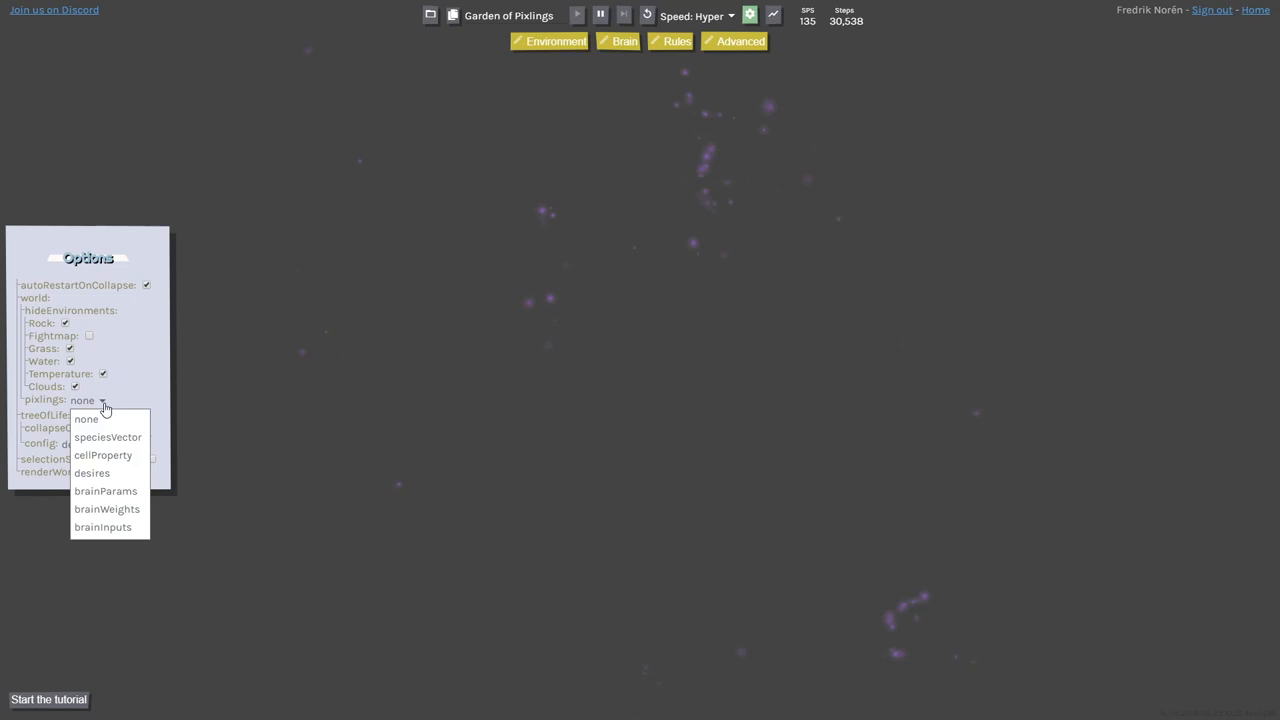
pyautogui.click(106, 437)
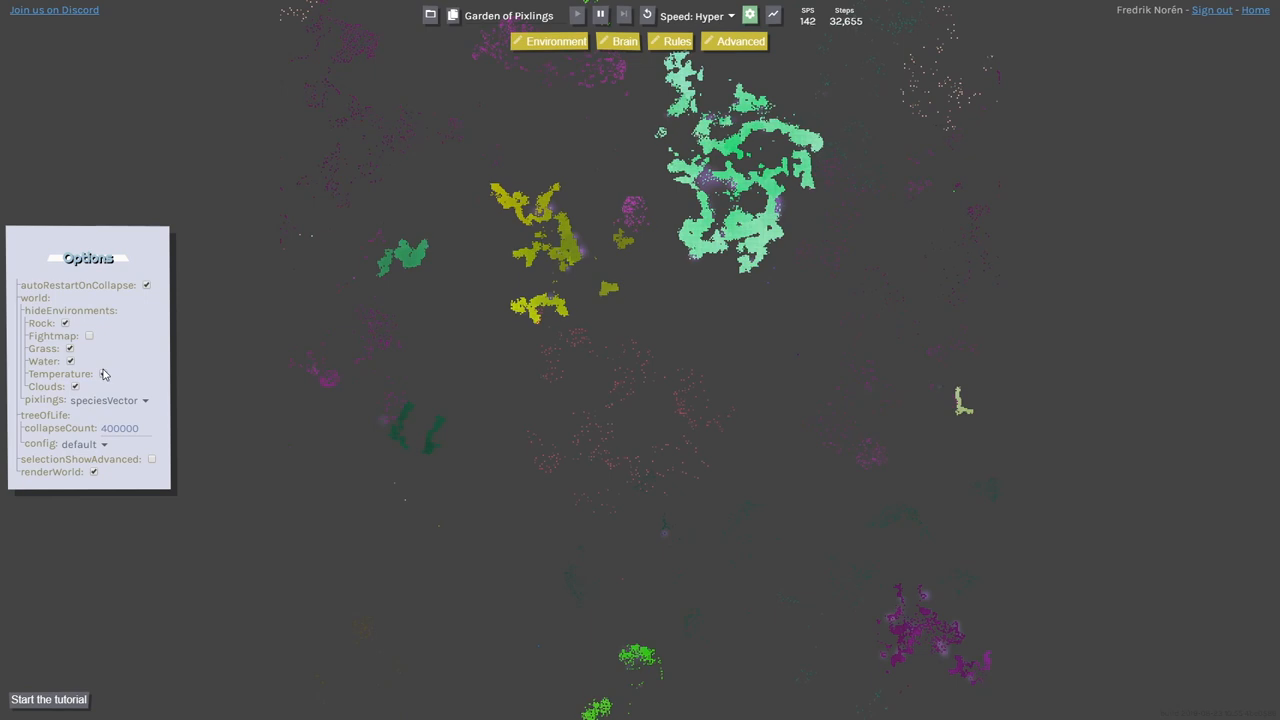
pyautogui.click(103, 374)
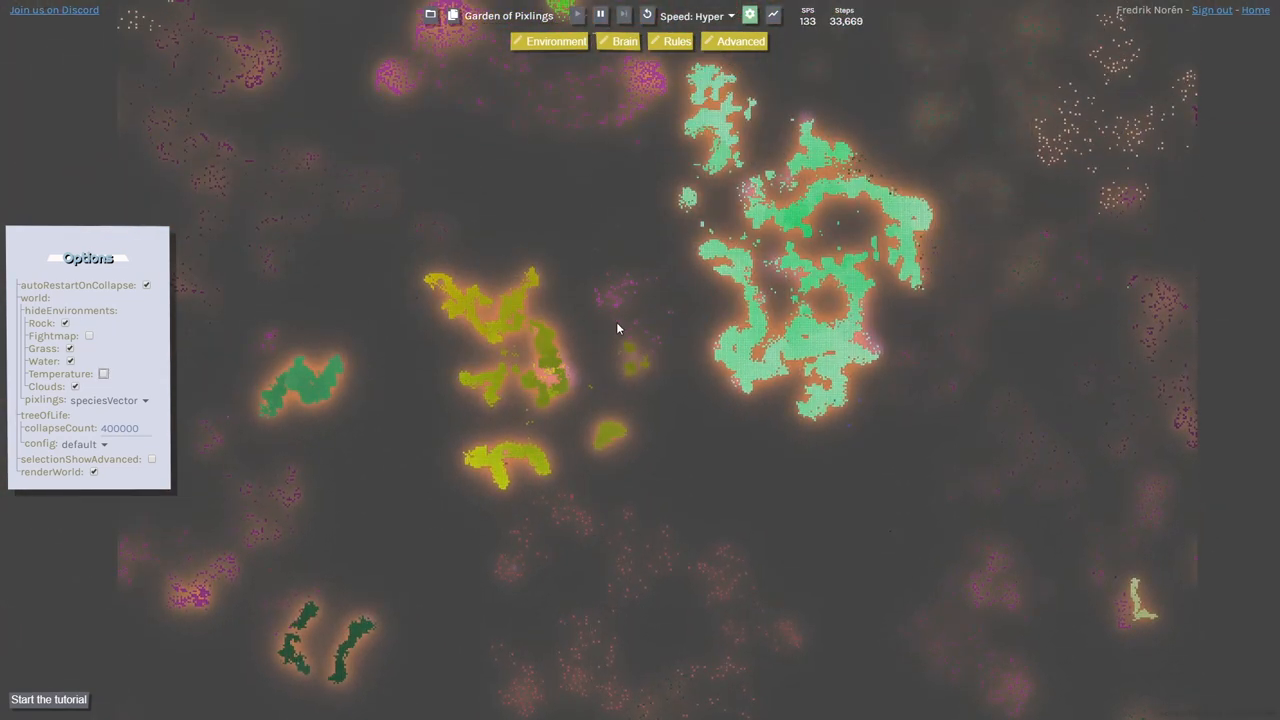
pyautogui.click(551, 42)
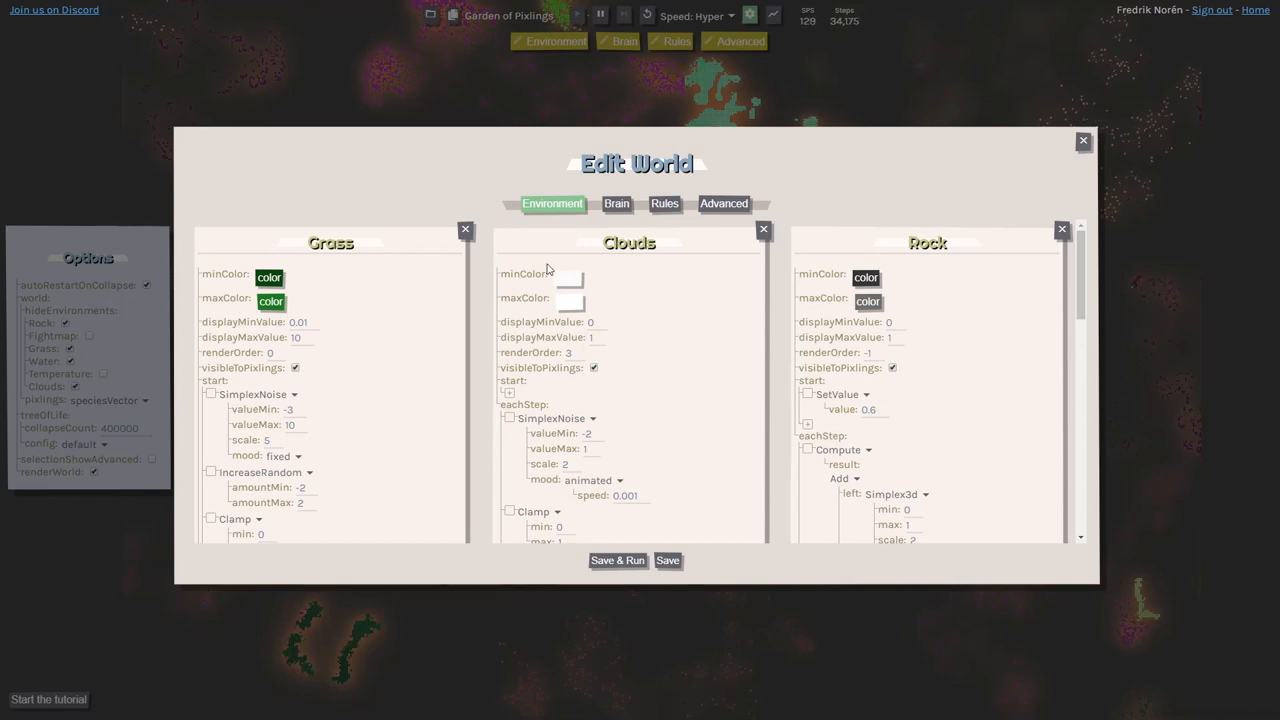
pyautogui.moveTo(885, 245)
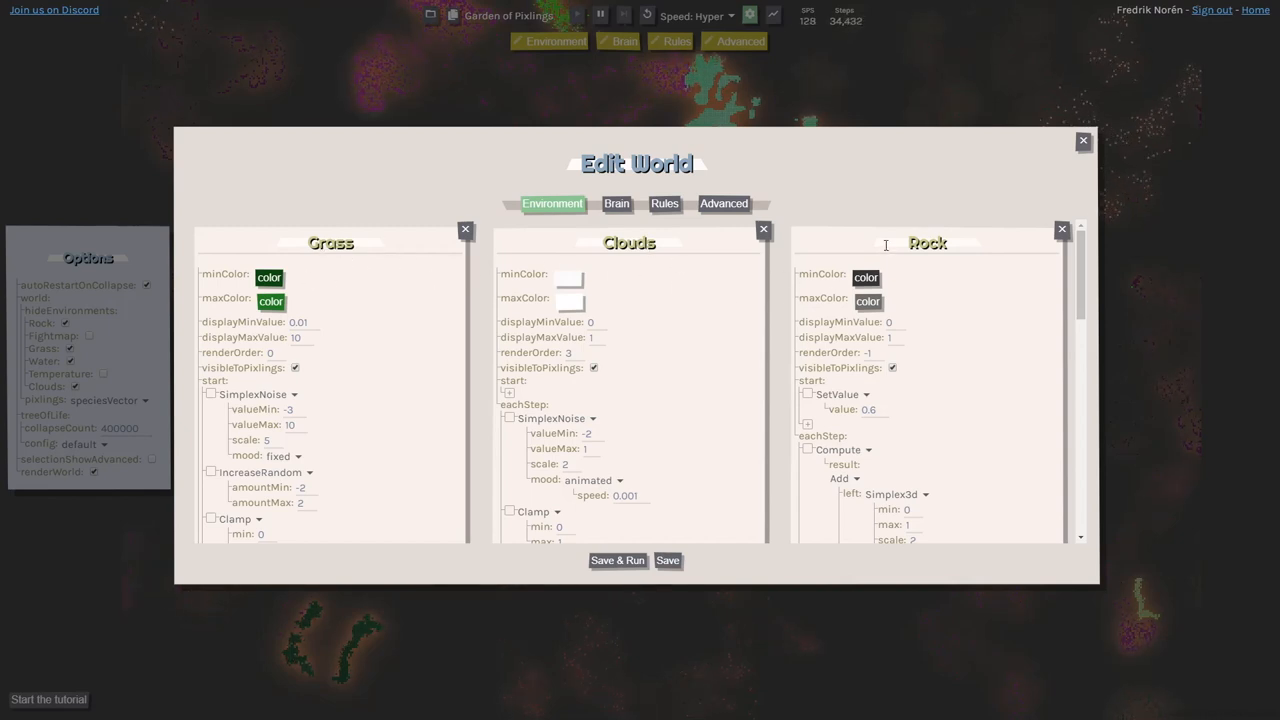